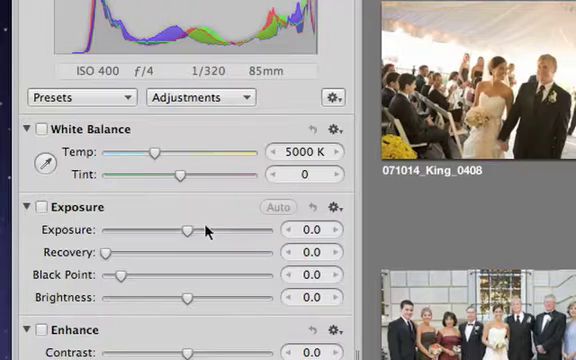
Enable Highlights & Shadows, set Highlights to about 31 and Saturation to about 1.41.
drag(183, 229, 196, 229)
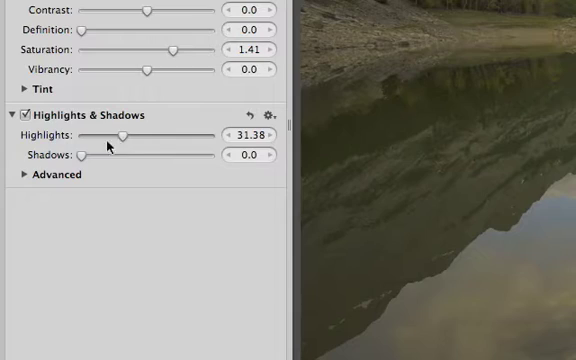
click(22, 175)
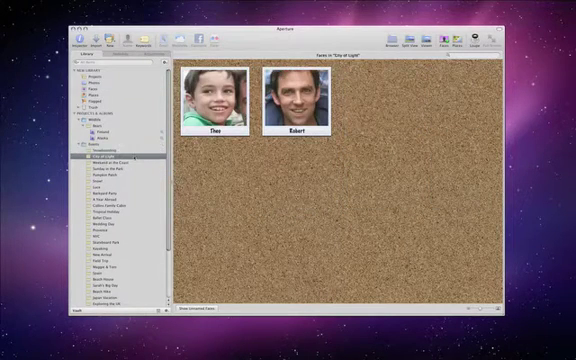
Show Weekend at the Coast's unnamed faces and name the second face 'Nataly'.
click(108, 164)
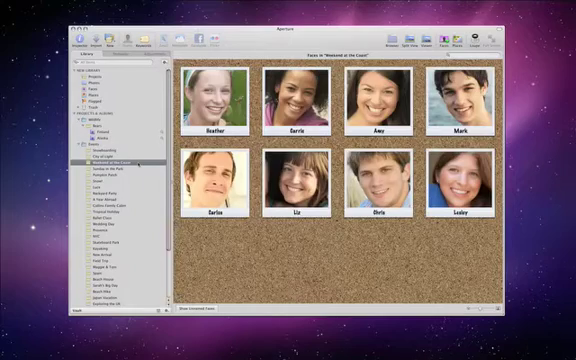
click(203, 312)
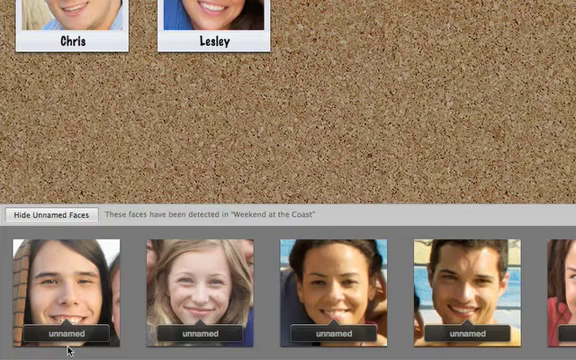
click(200, 333)
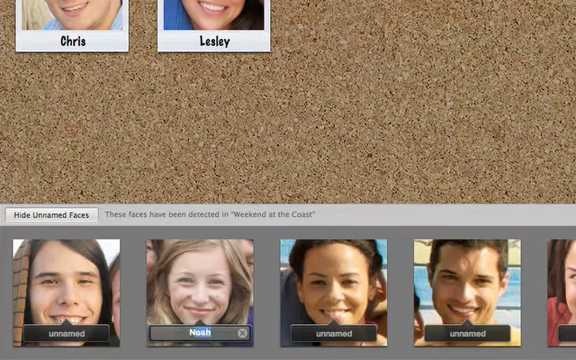
text(Nataly)
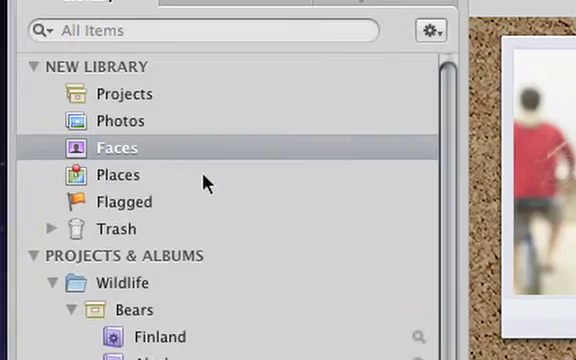
Open Places and pick a pin on the Alaska map to list its bear photos.
click(116, 174)
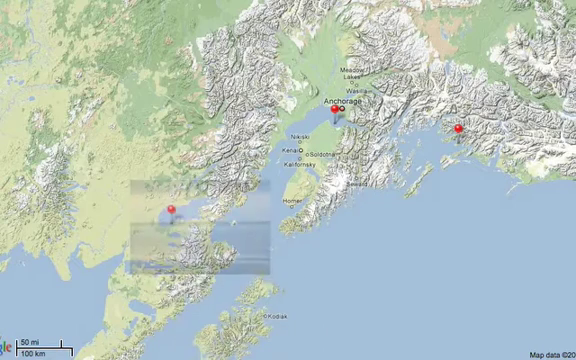
click(175, 197)
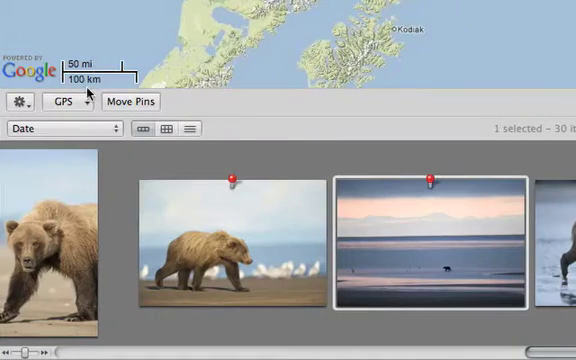
click(68, 101)
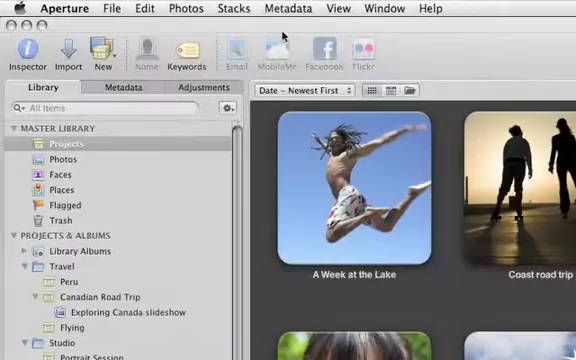
Show the Master Library's Projects overview as a thumbnail grid.
click(103, 55)
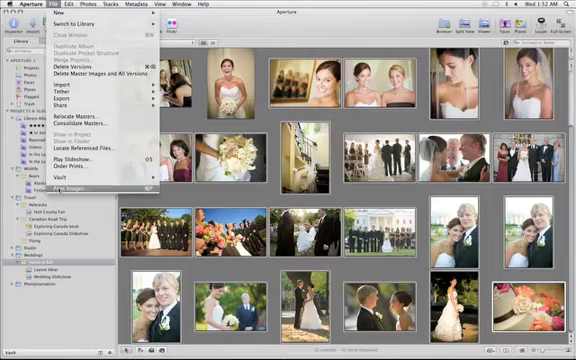
Open Print Images for the wedding photos and choose the Contact Sheets preset.
click(80, 186)
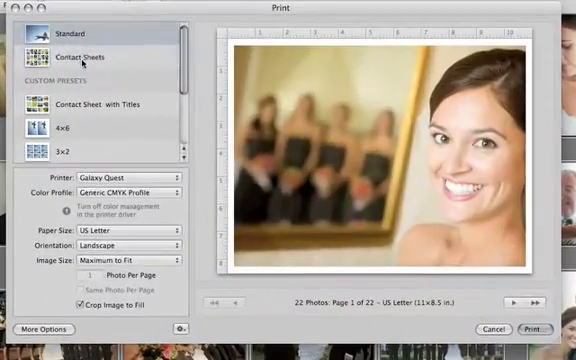
click(95, 104)
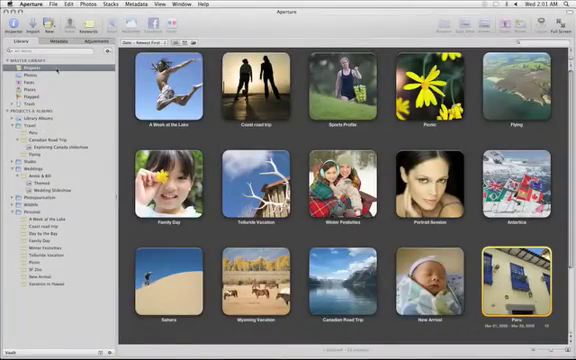
Relocate the Peru project's masters to the STORAGE volume with Relocate Masters for Project.
click(30, 131)
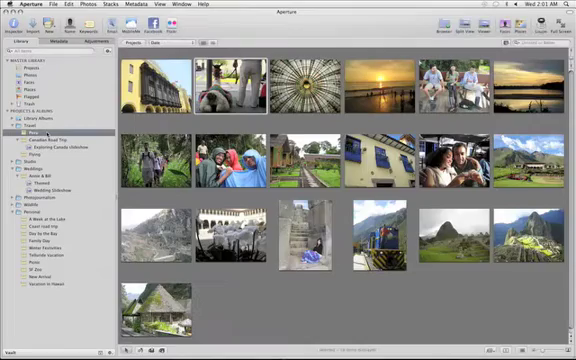
click(62, 6)
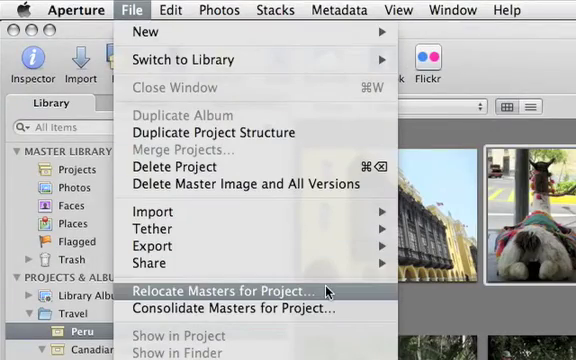
click(230, 290)
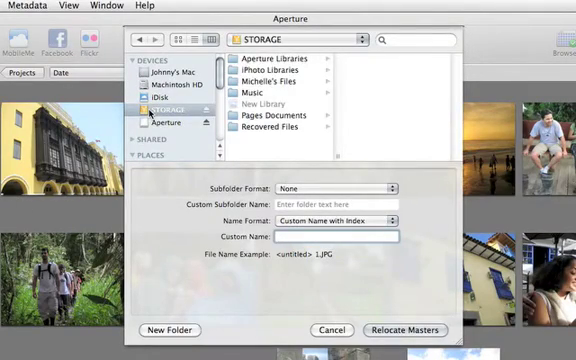
click(330, 330)
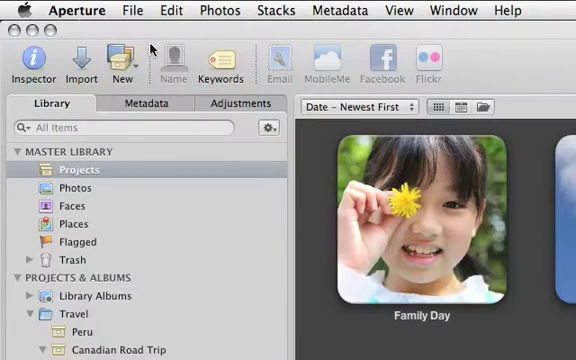
click(124, 10)
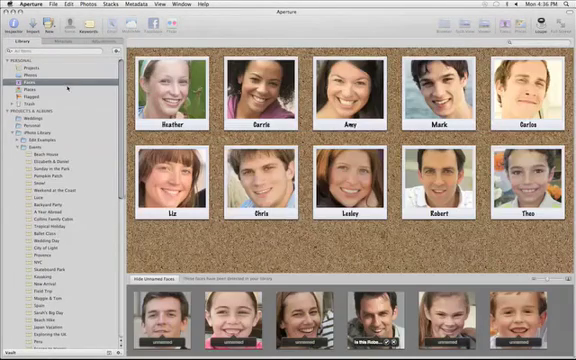
Switch from the Faces view to the Places world map of photo locations.
click(31, 74)
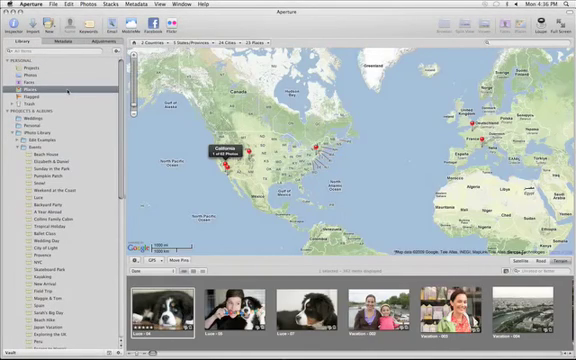